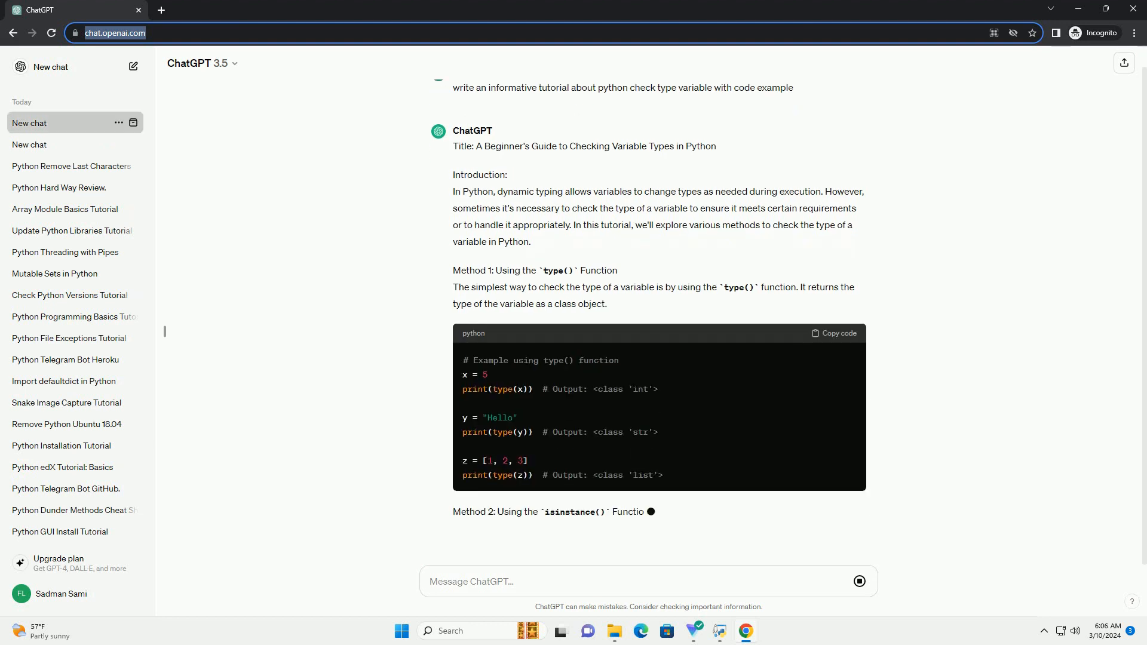
scroll(down, 3)
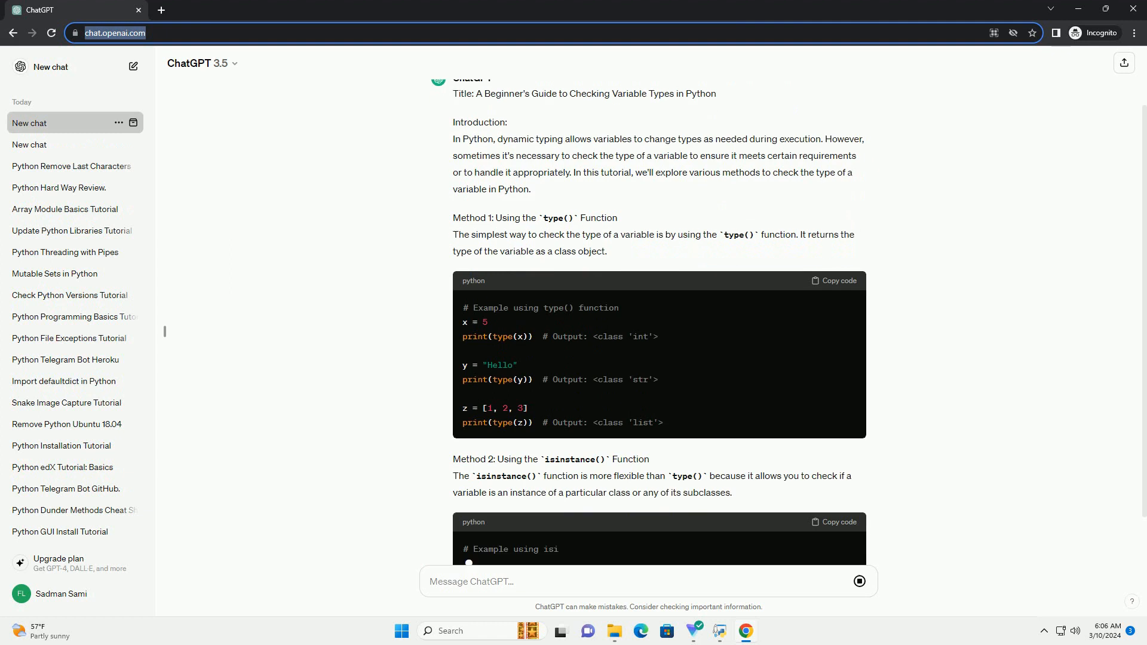
scroll(down, 3)
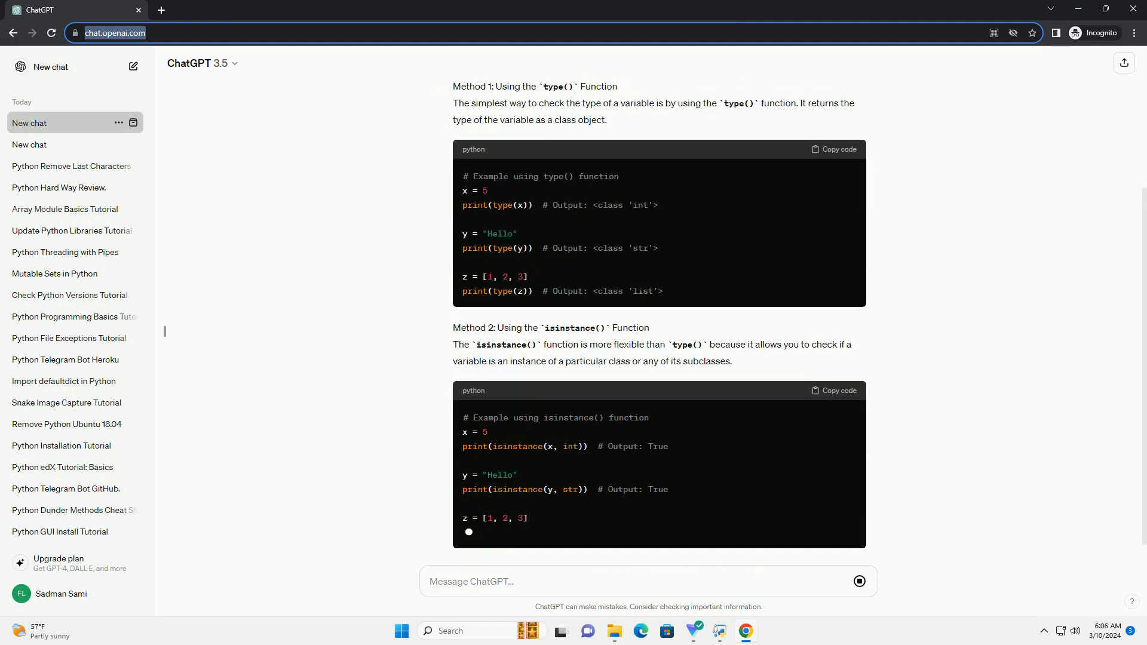
scroll(down, 3)
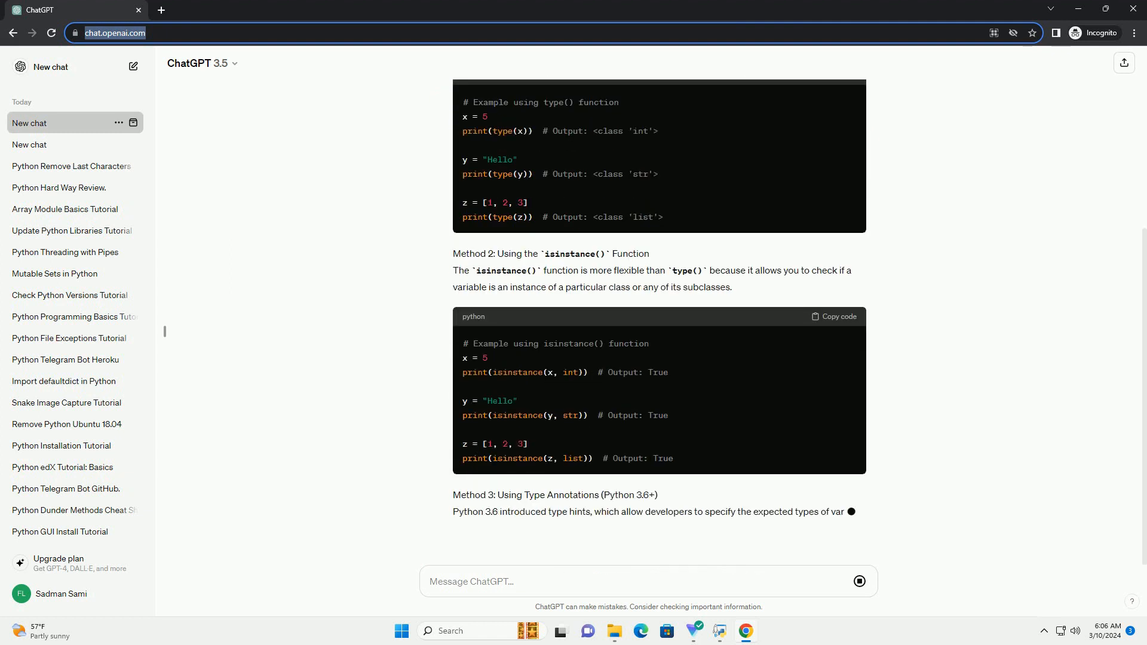
scroll(down, 3)
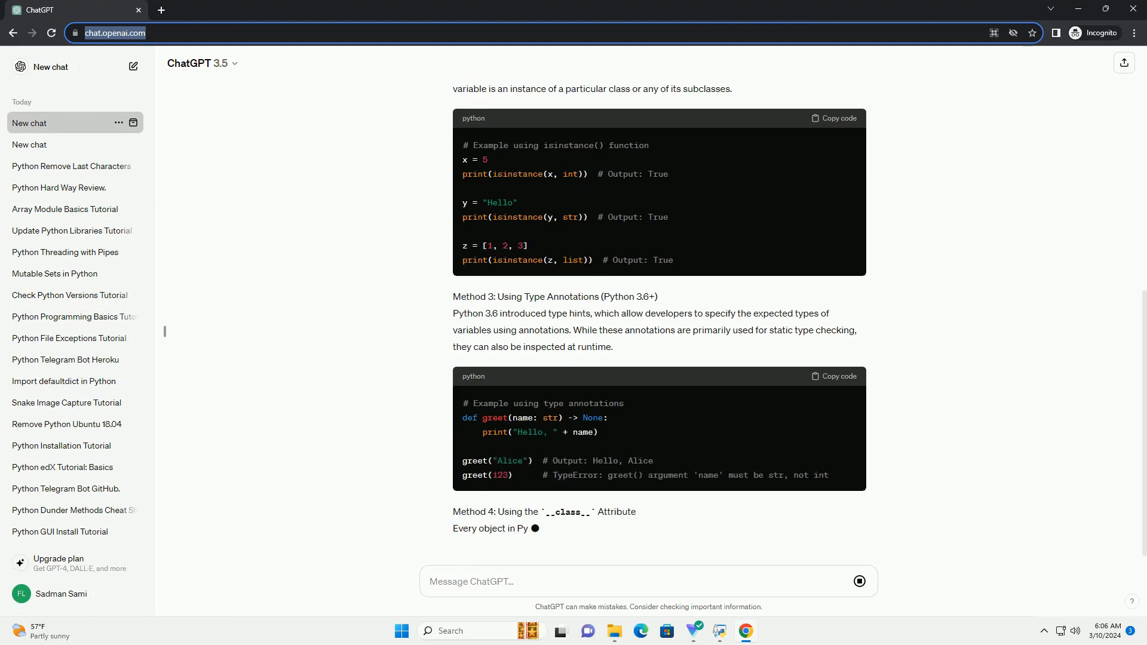
scroll(down, 3)
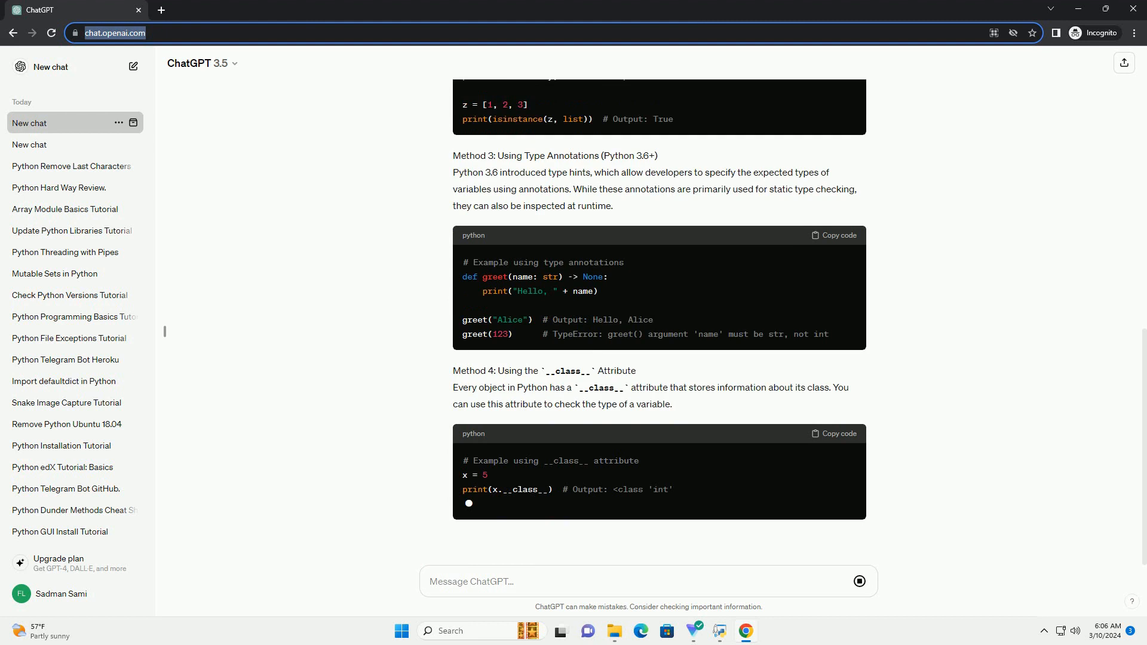
scroll(down, 3)
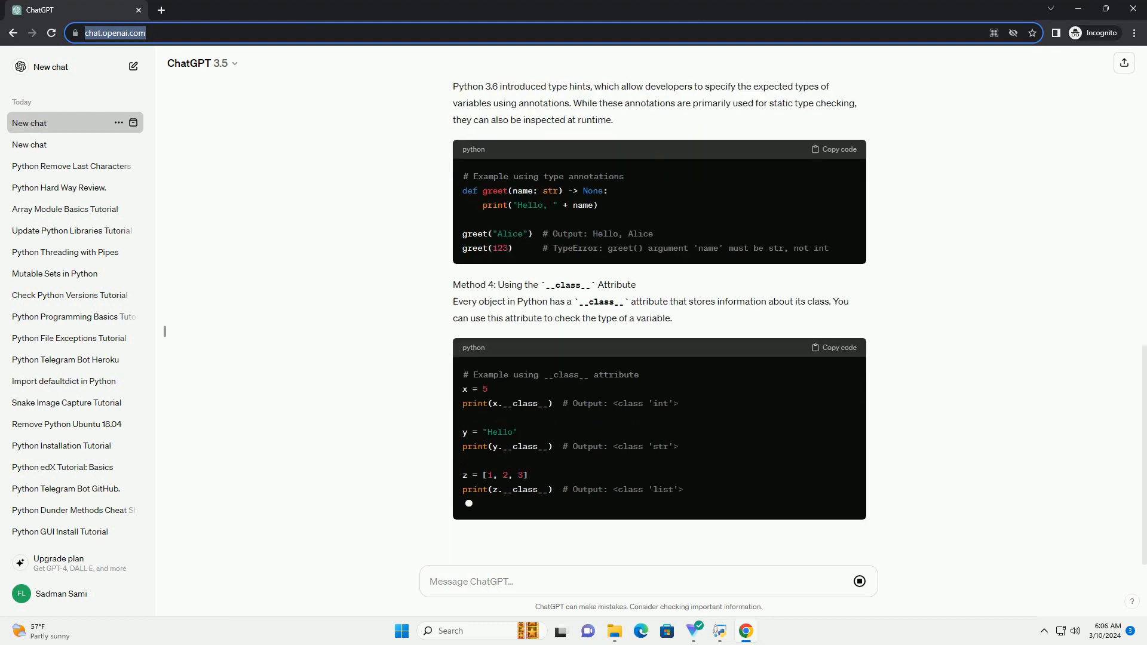
scroll(down, 3)
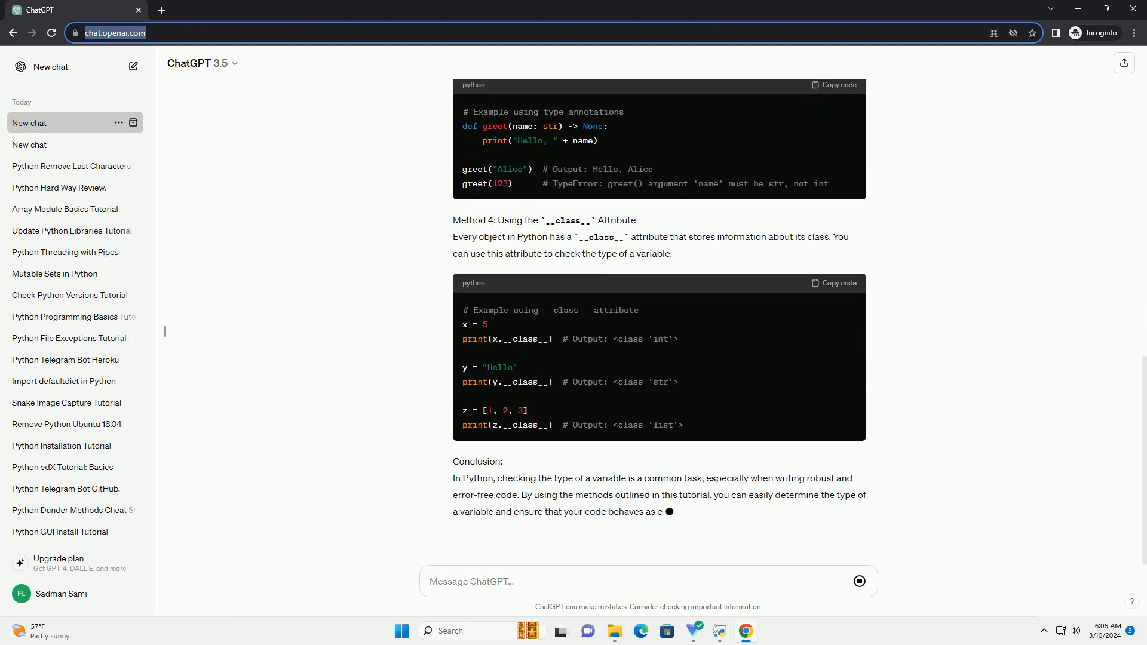